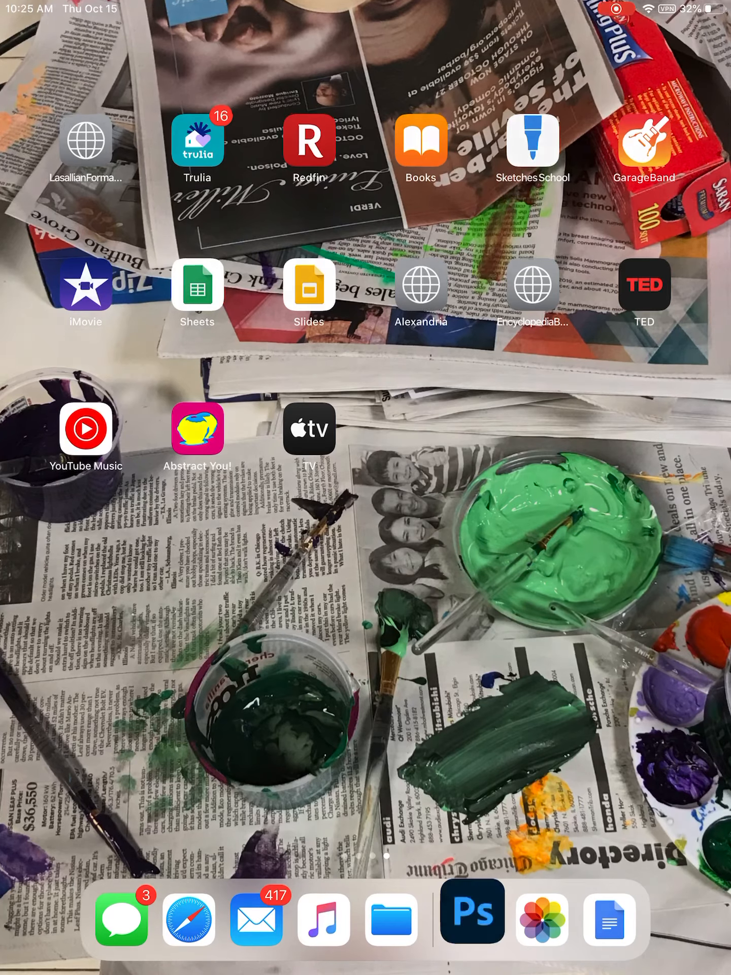
- Launch Photoshop from the Dock to reach its recent-documents home view
click(473, 918)
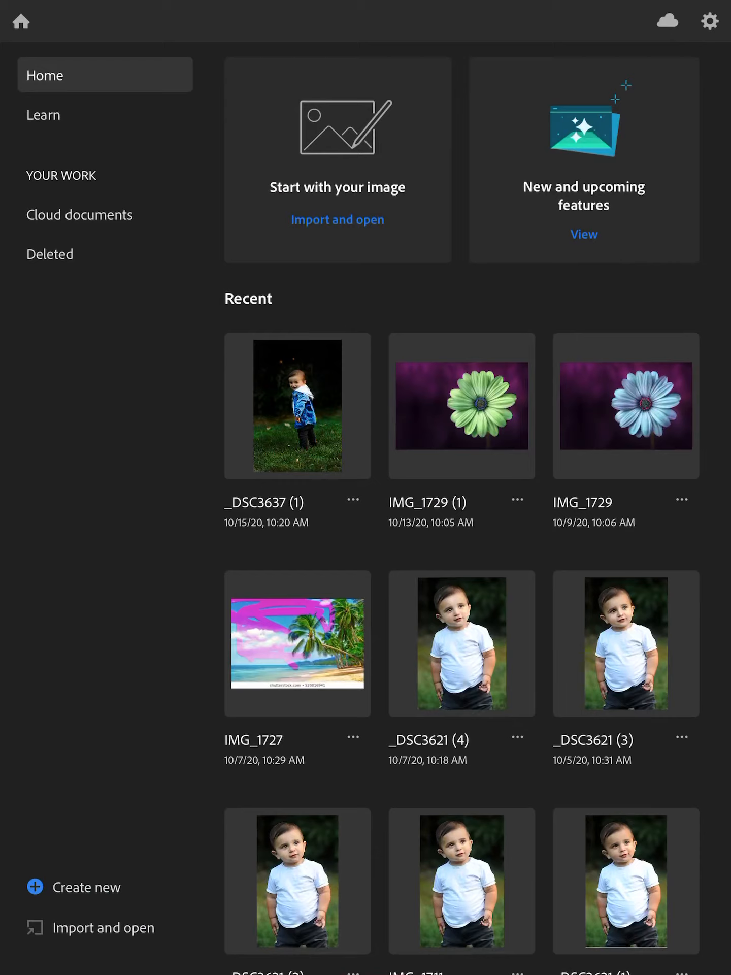
- Import the toddler-in-denim-jacket photo from Photos and open it as _DSC3637 (2)
click(337, 219)
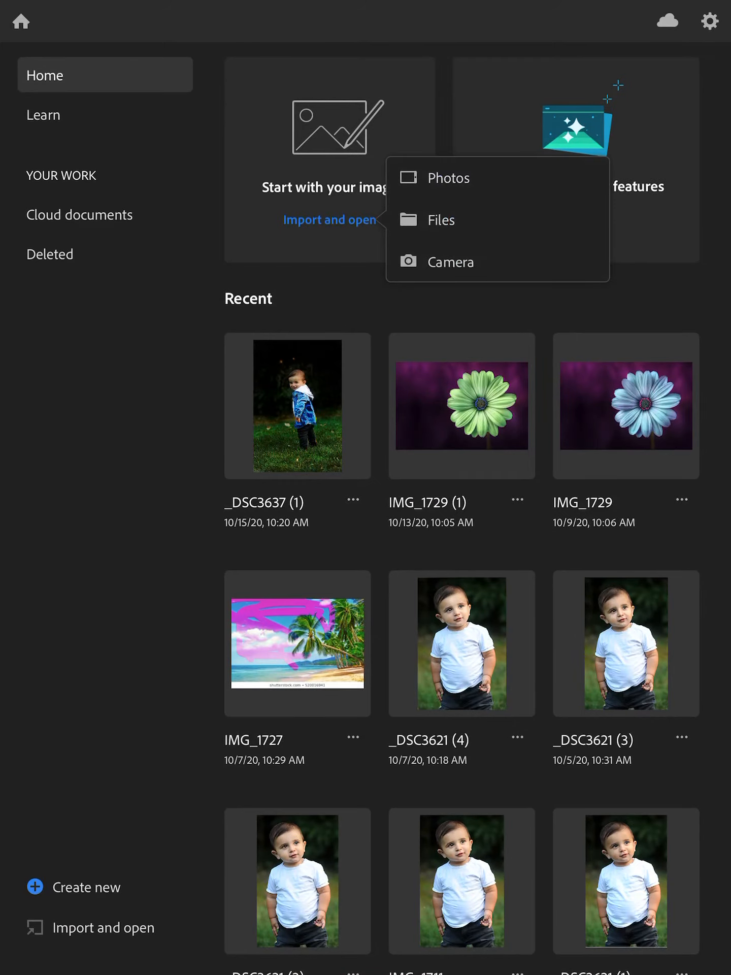
click(448, 177)
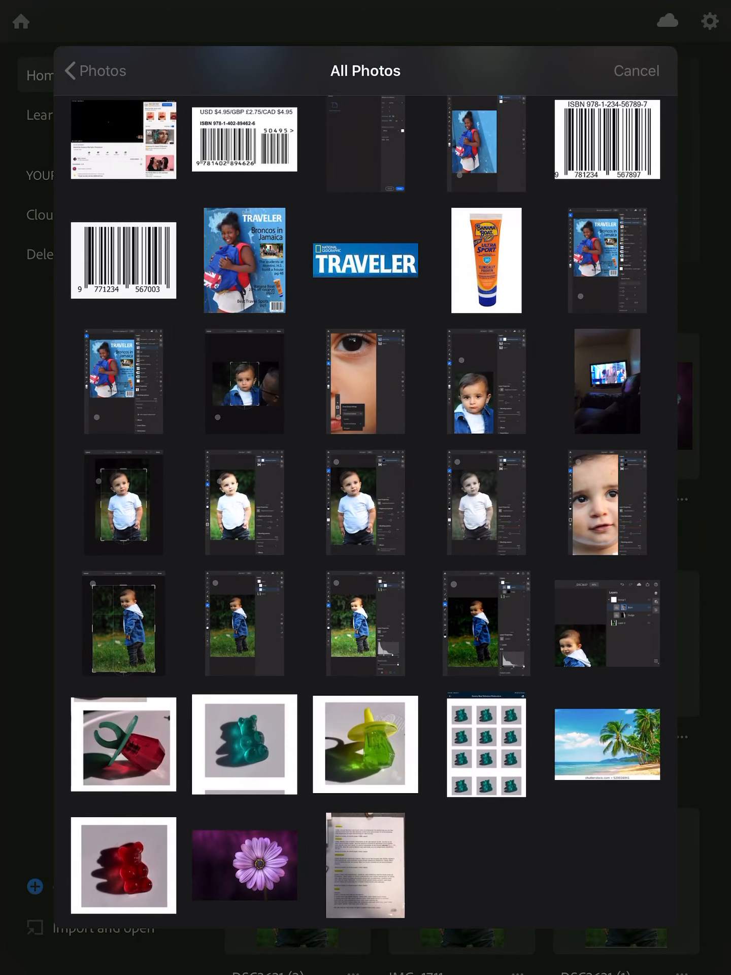
scroll(down, 3)
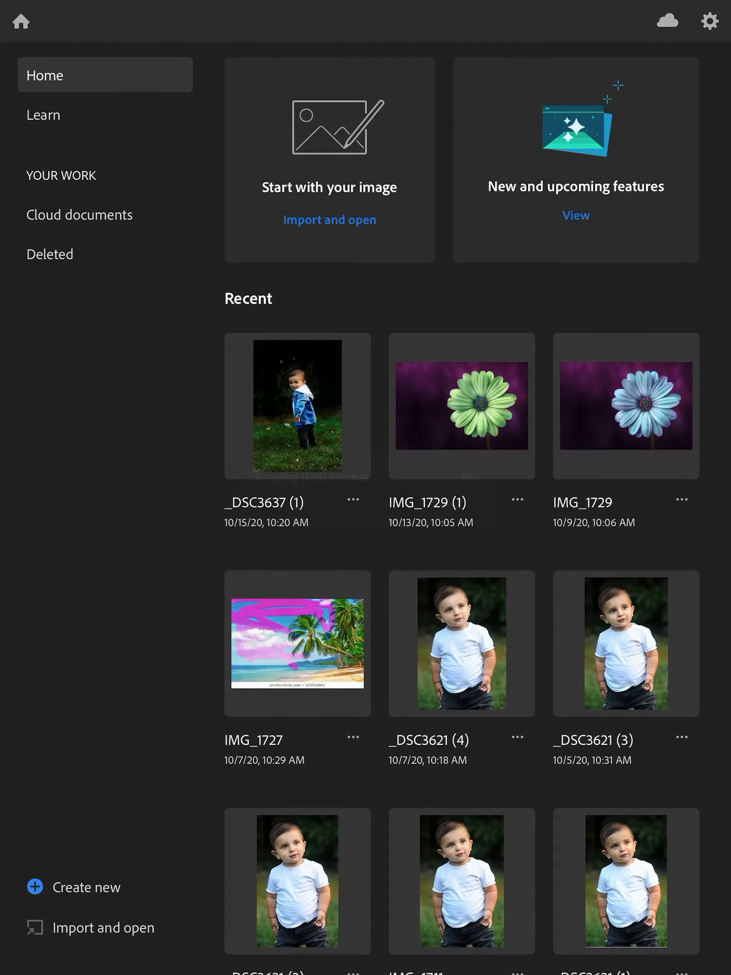
double_click(296, 407)
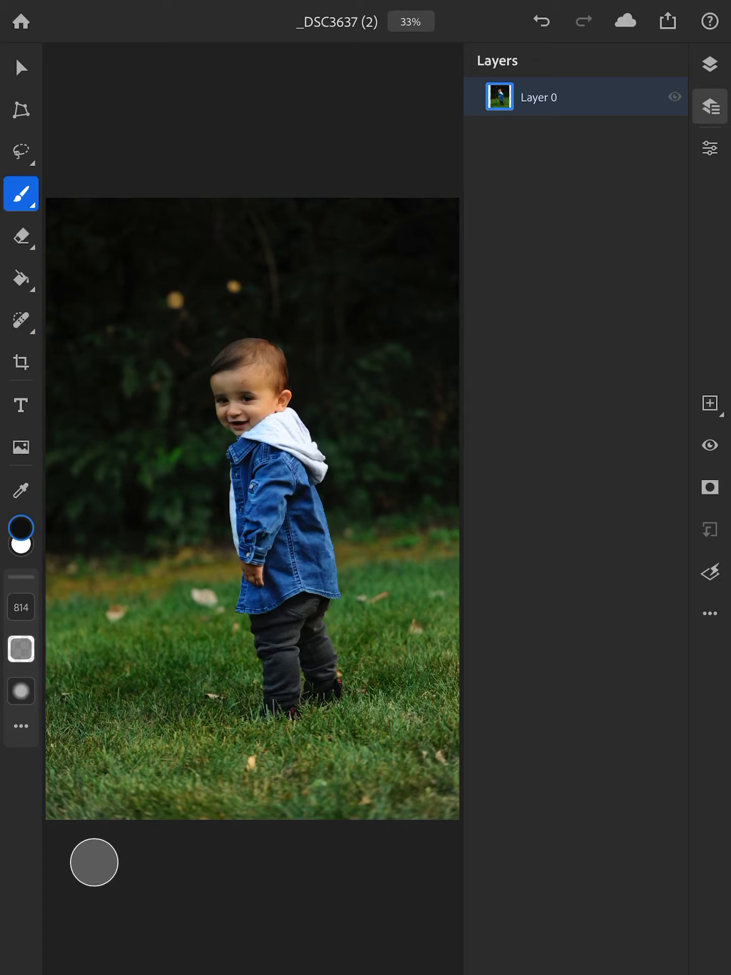
- Enter Transform and switch to crop-and-rotate mode on the toddler photo
click(22, 110)
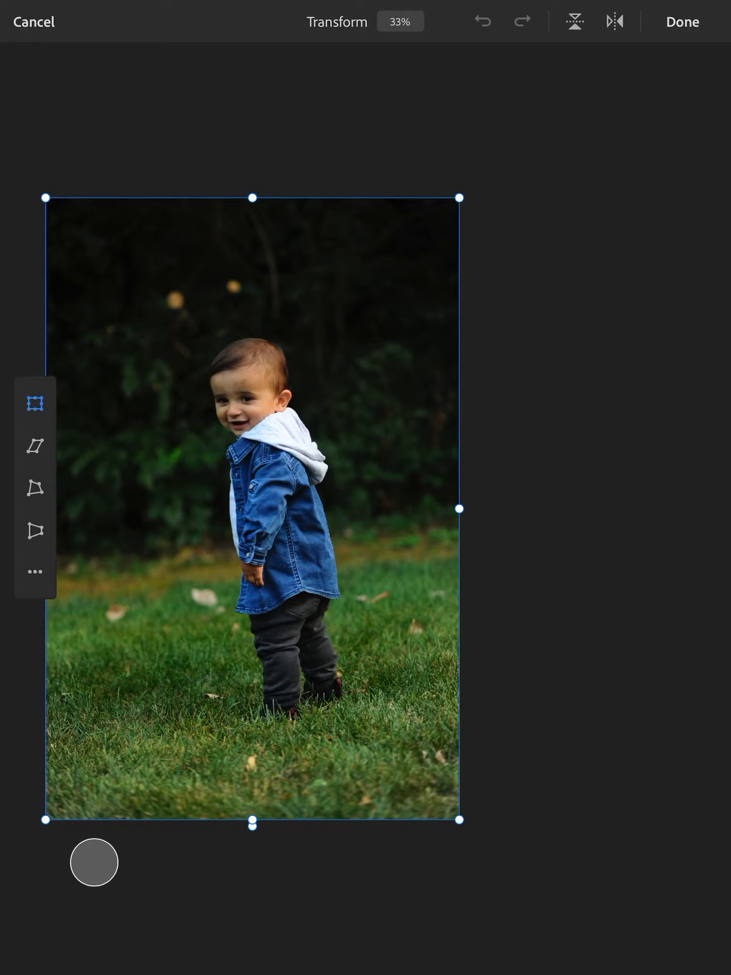
click(681, 21)
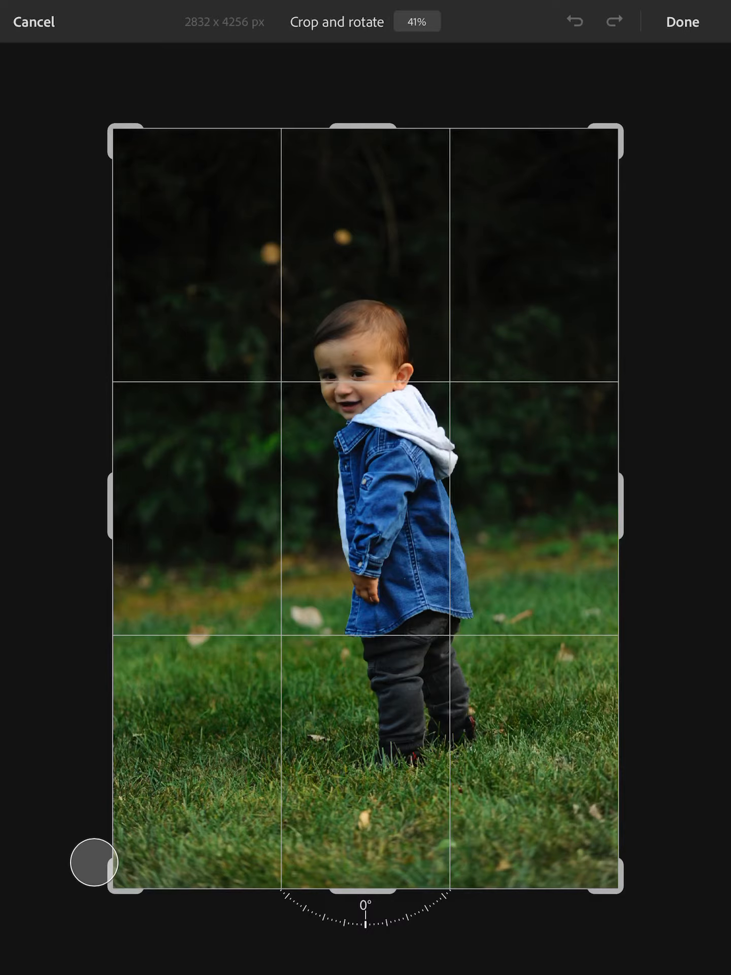
- Crop the photo tighter so the toddler fills more of the frame
drag(386, 925, 367, 925)
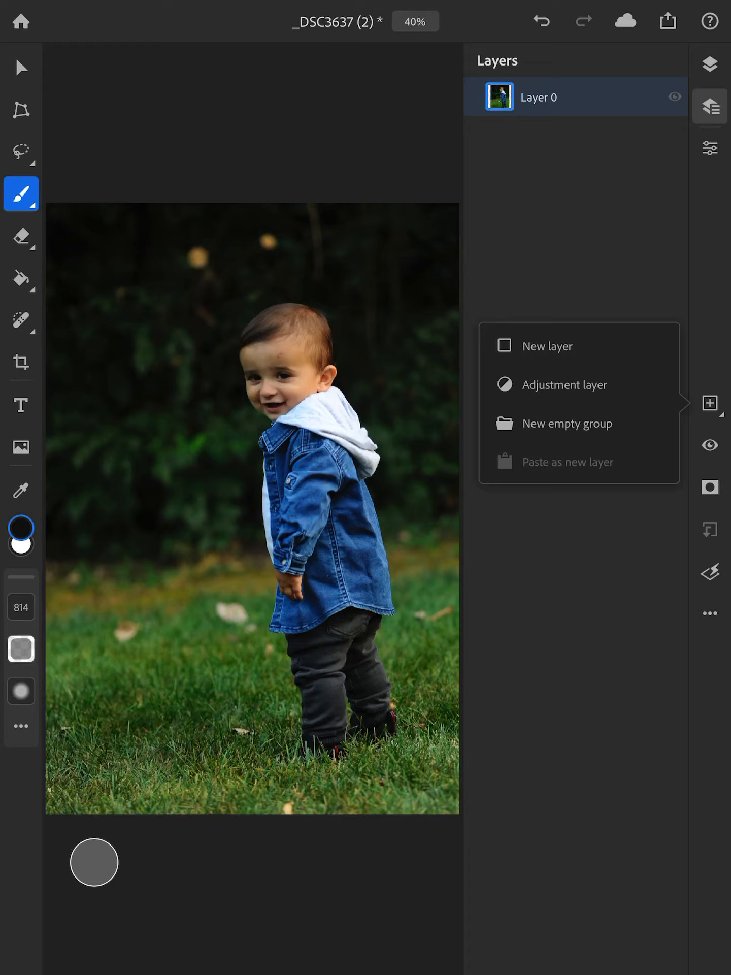
- Add an empty layer group above Layer 0 and rename it 'Dodge and Burn'
click(566, 422)
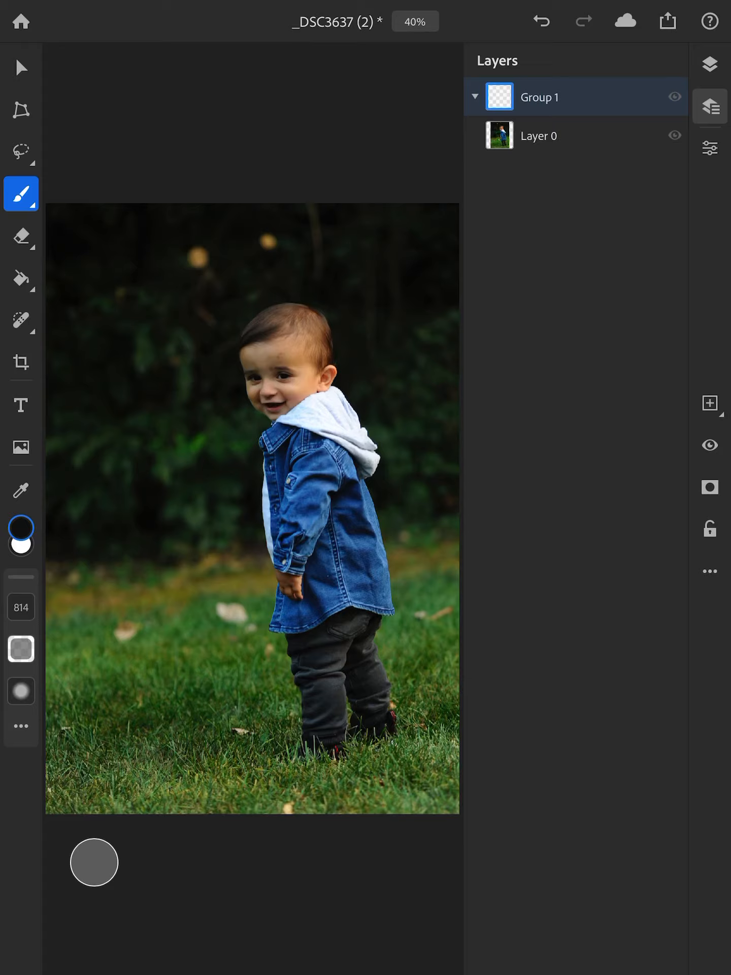
double_click(539, 96)
text(Dodge)
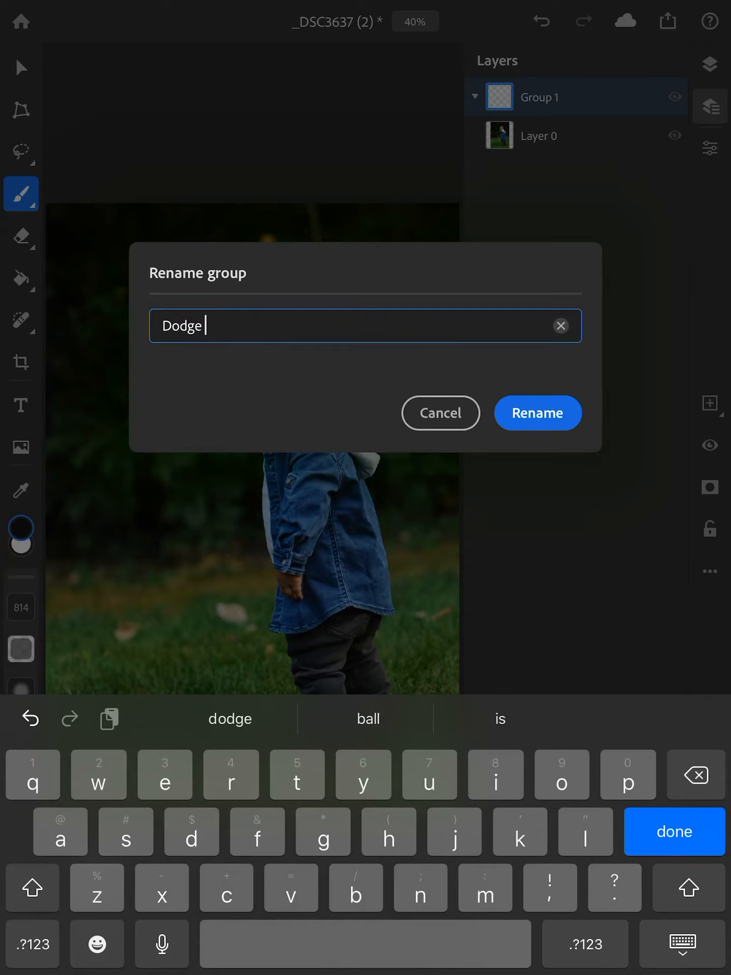
text(and)
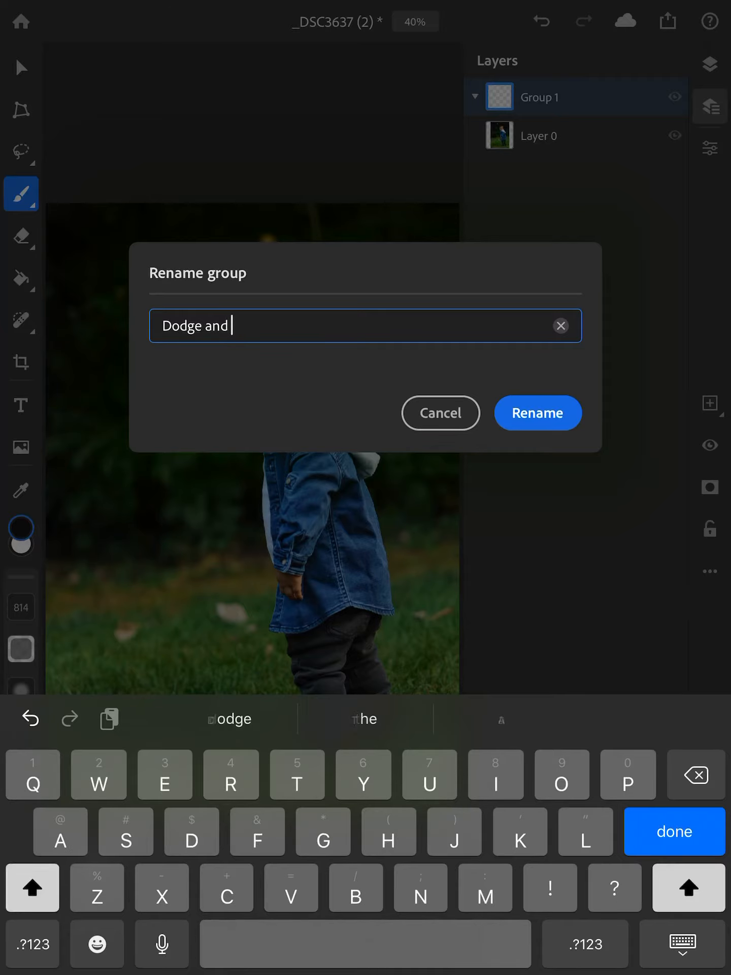
text(Burn)
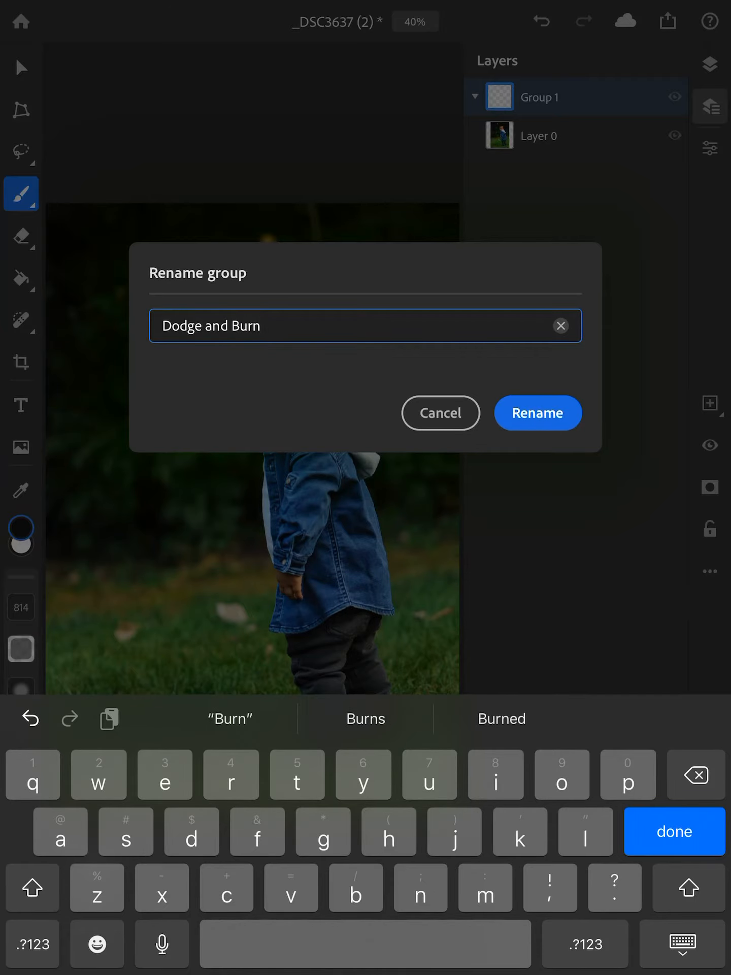
click(537, 412)
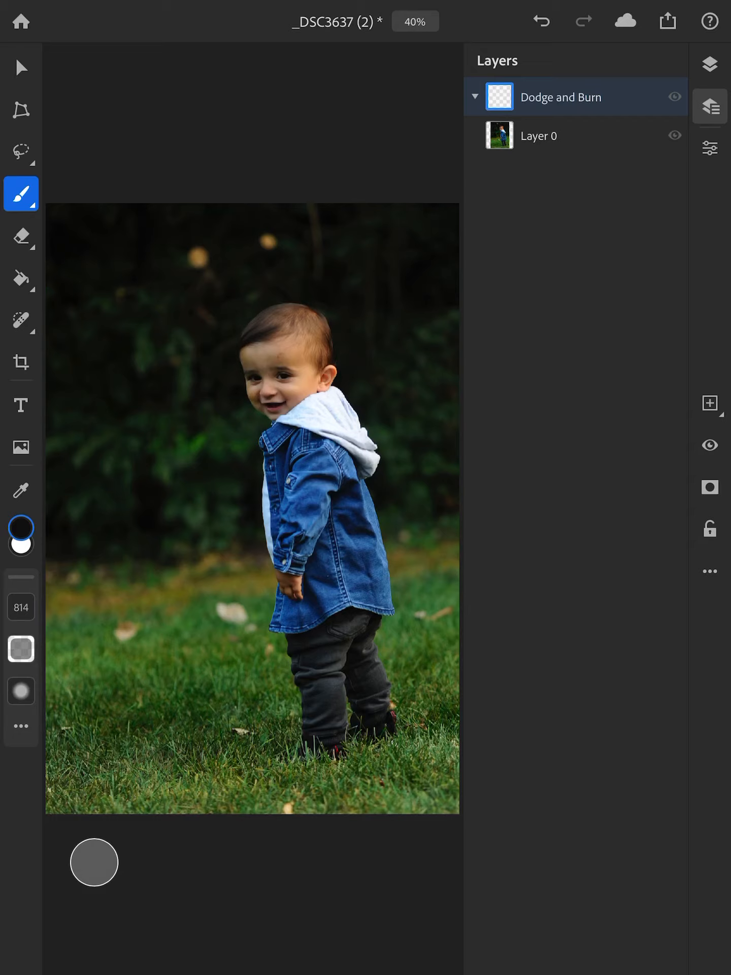
- Add a Levels adjustment layer, Levels 1, inside the Dodge and Burn group
click(708, 403)
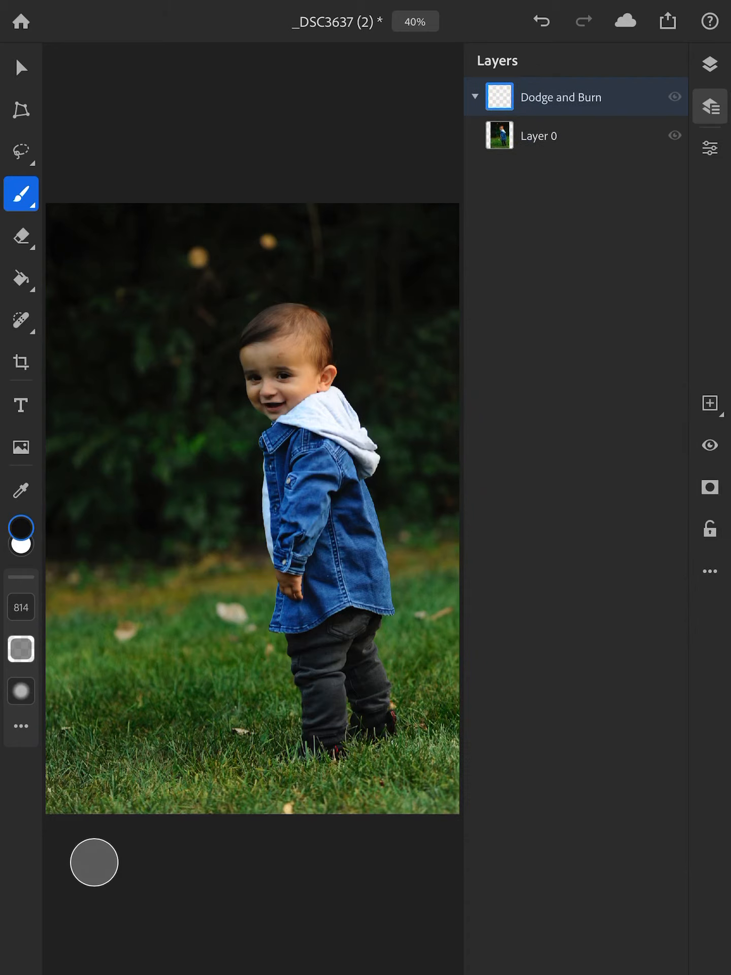
click(708, 403)
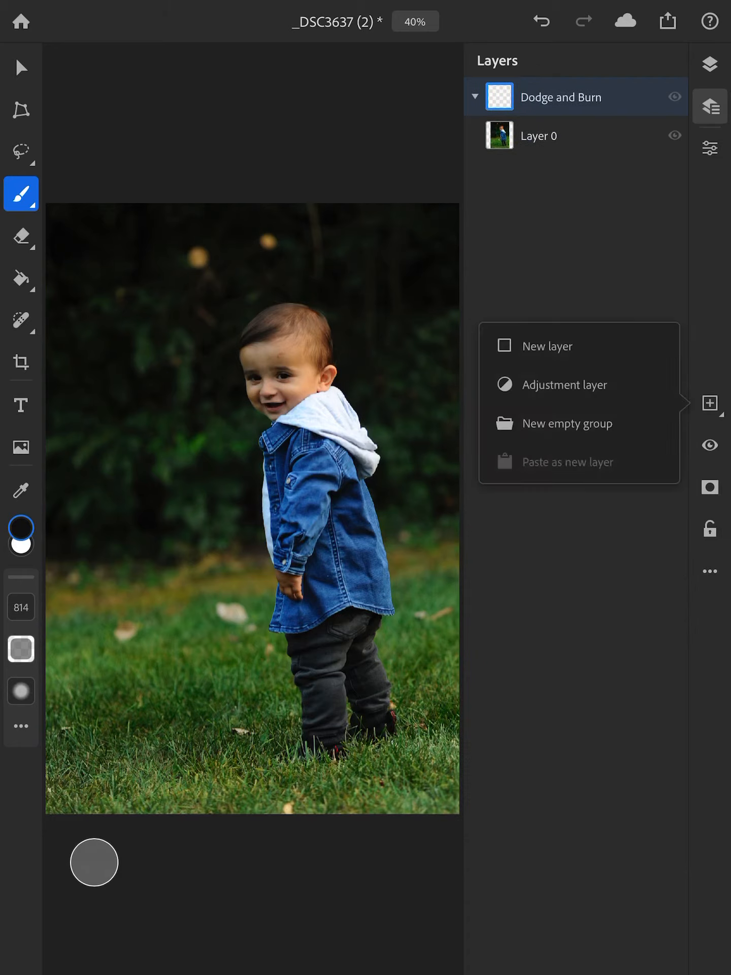
click(565, 383)
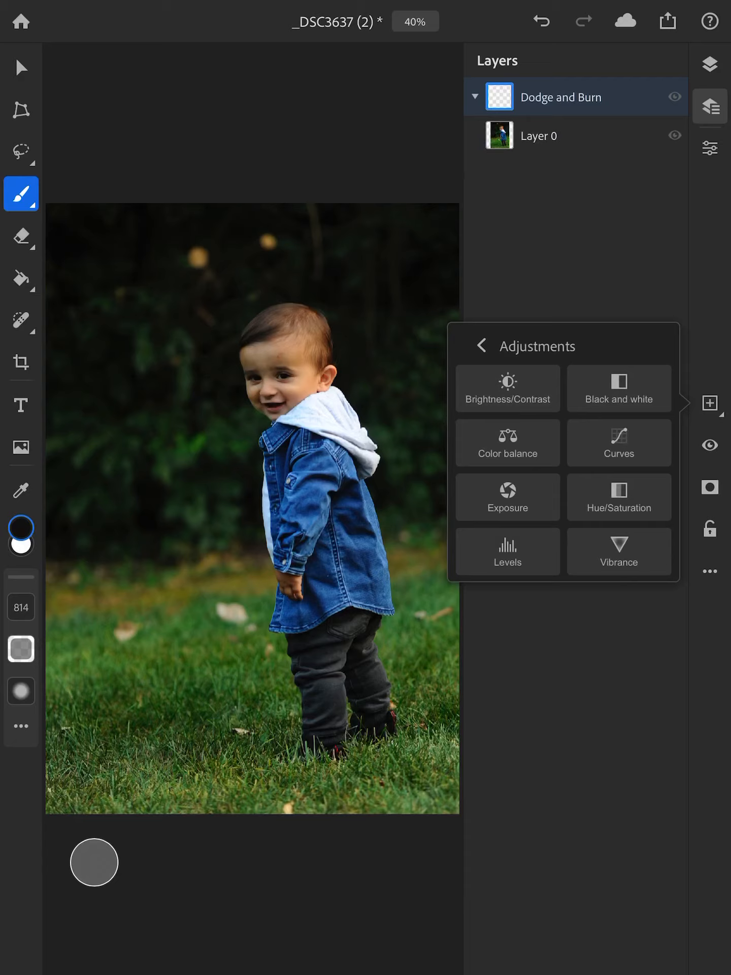
click(507, 552)
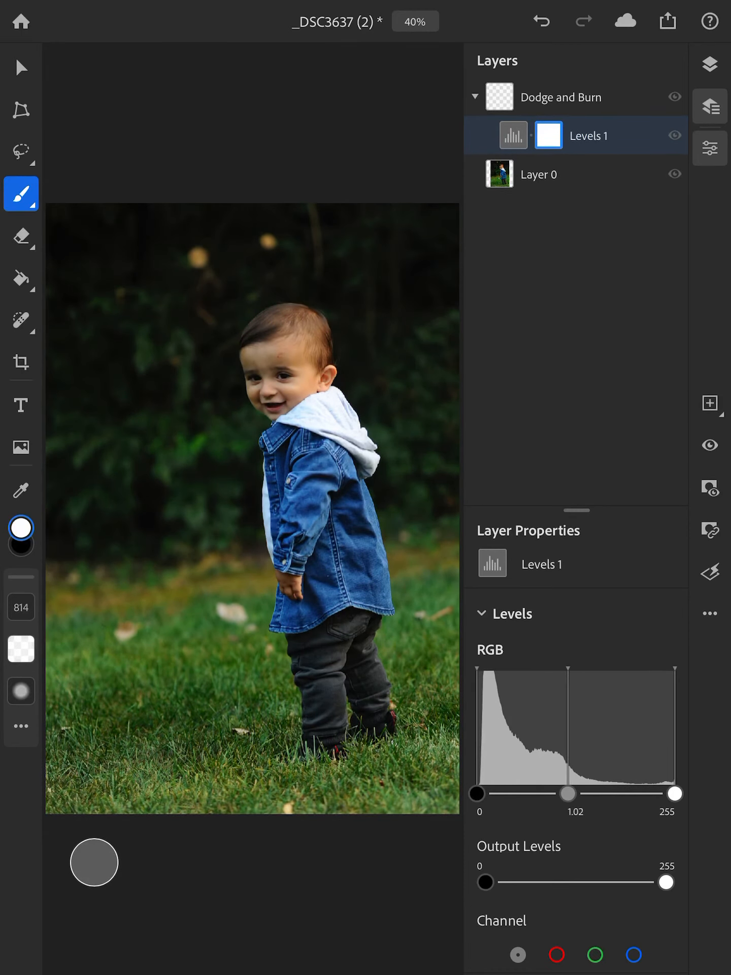
- Brighten with Levels 1: midtones 1.10, white input 119, then begin renaming the layer
drag(568, 794, 559, 794)
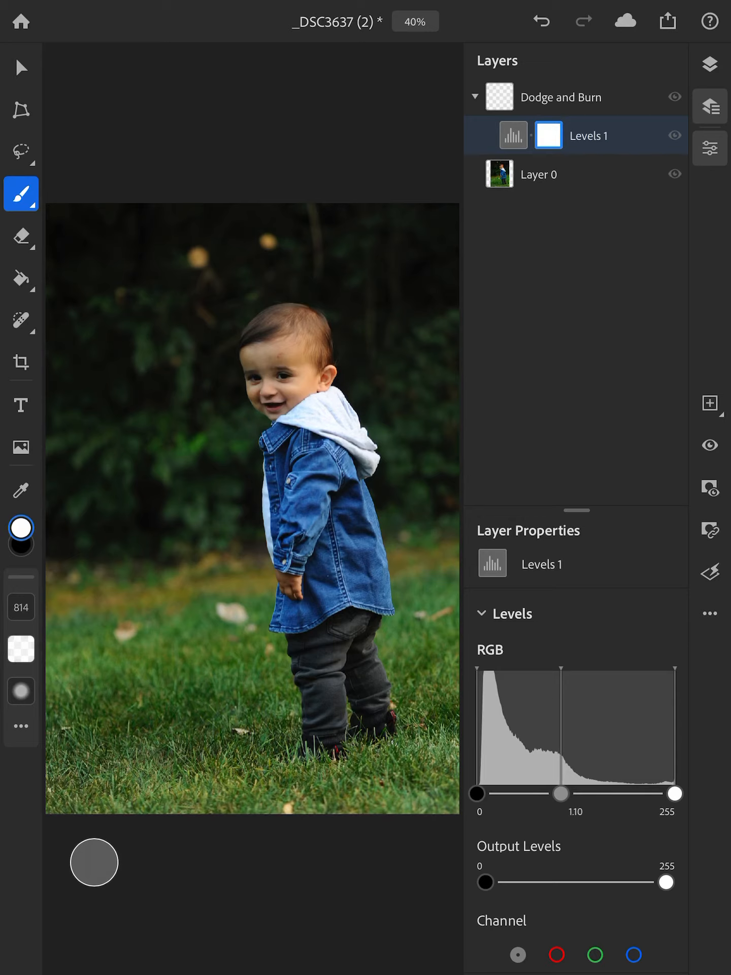
drag(668, 793, 656, 793)
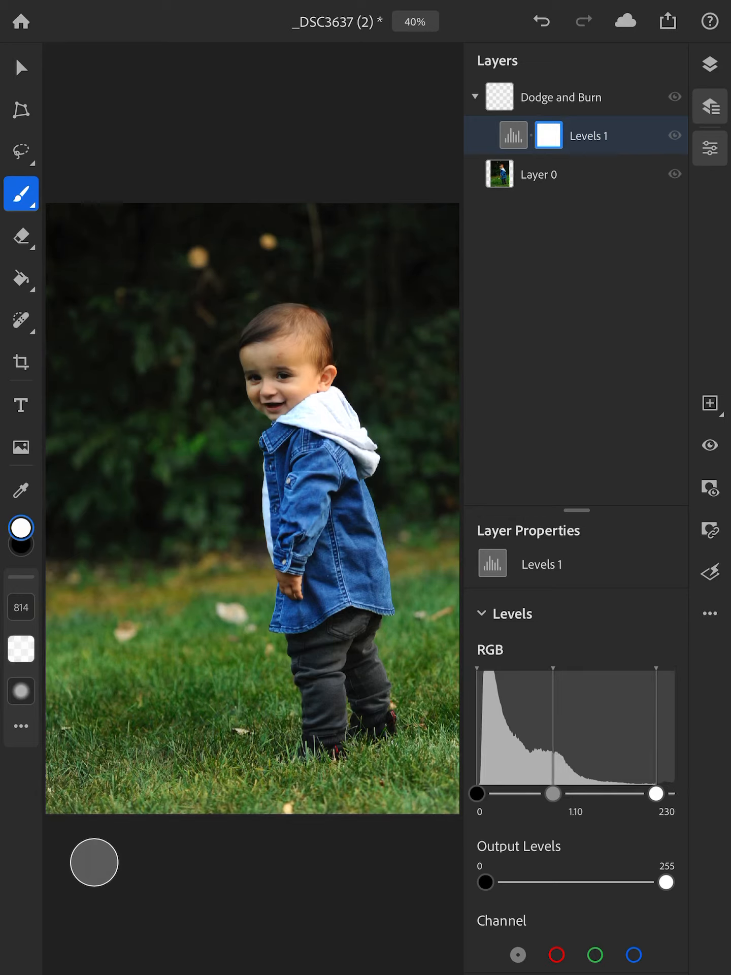
drag(655, 794, 560, 794)
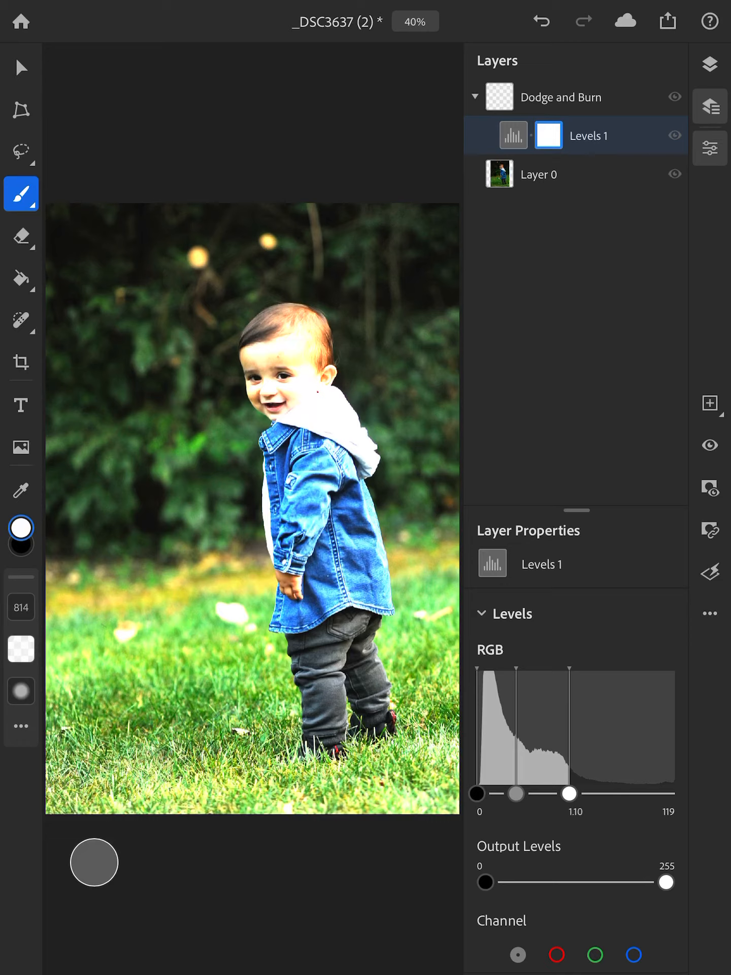
click(511, 135)
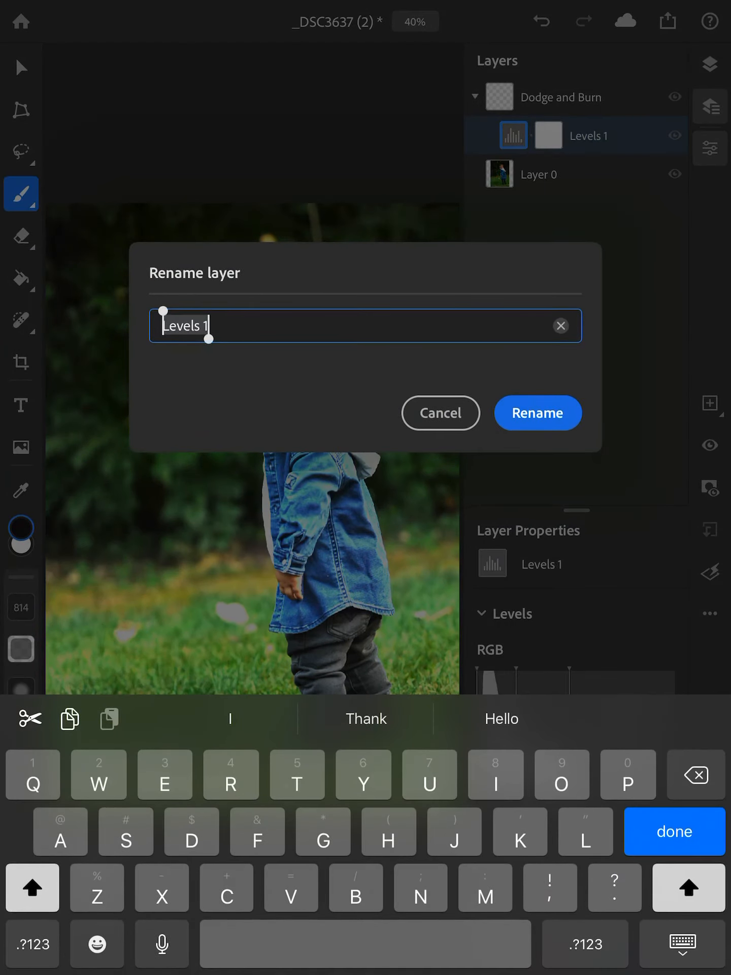
- Rename the brightening Levels layer to 'Dodge'
click(560, 325)
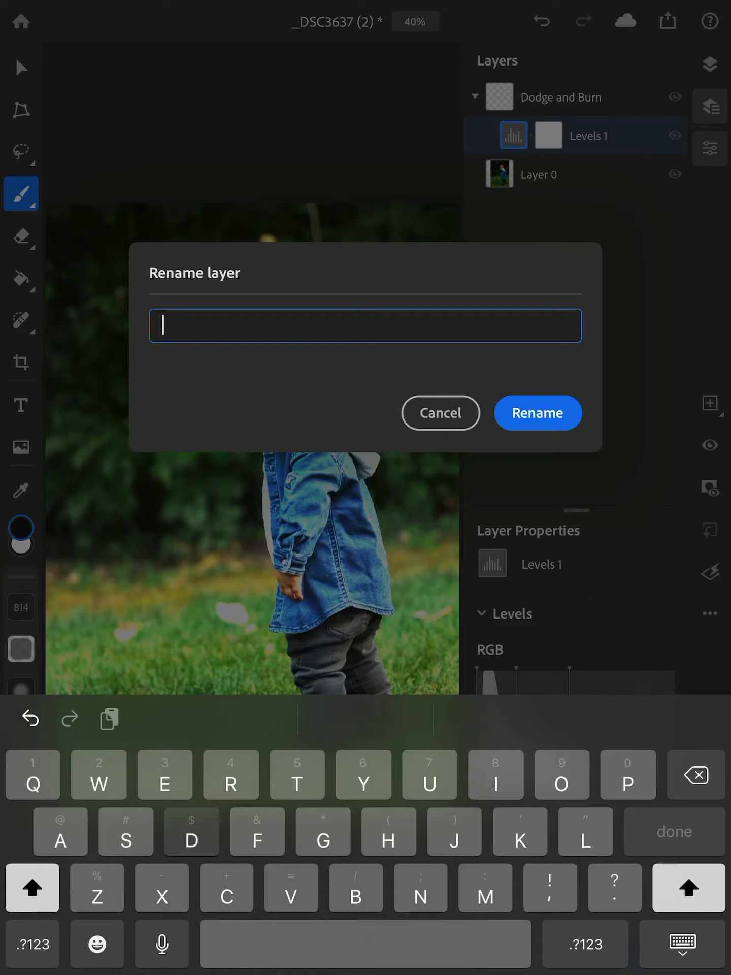
text(Dodge)
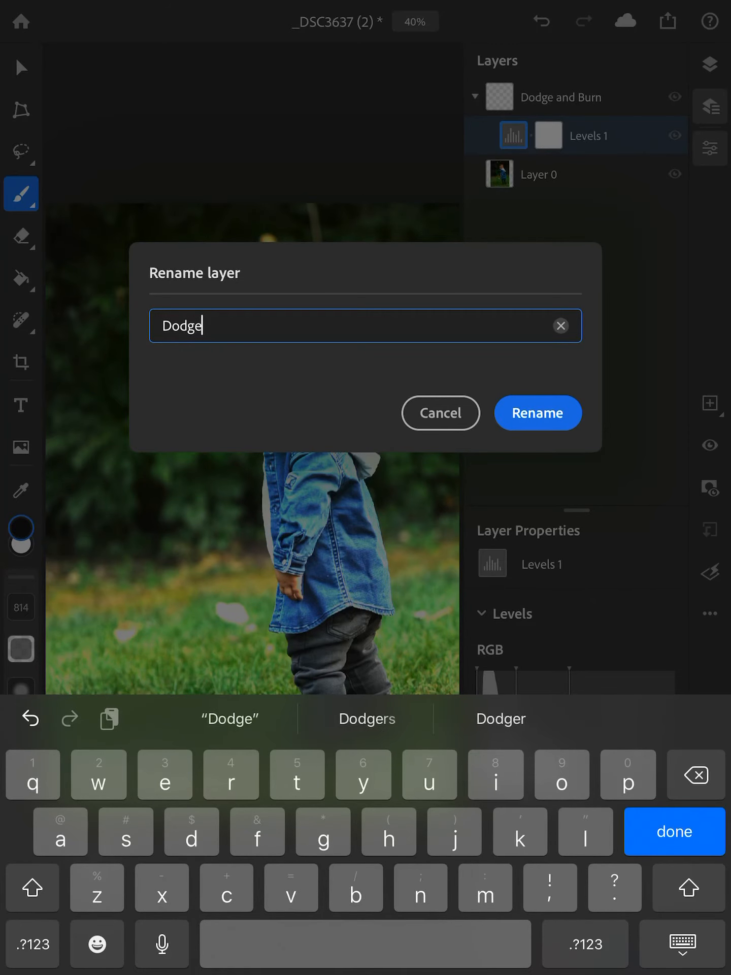
click(537, 412)
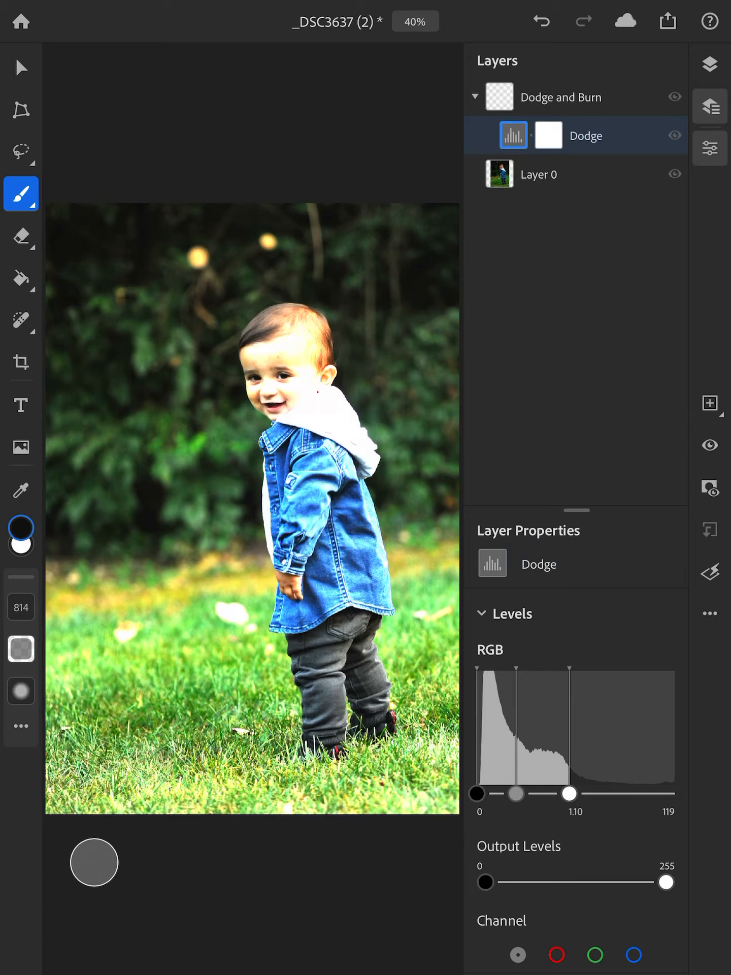
- Add a second Levels layer with black input raised to 98 to darken the photo
click(708, 403)
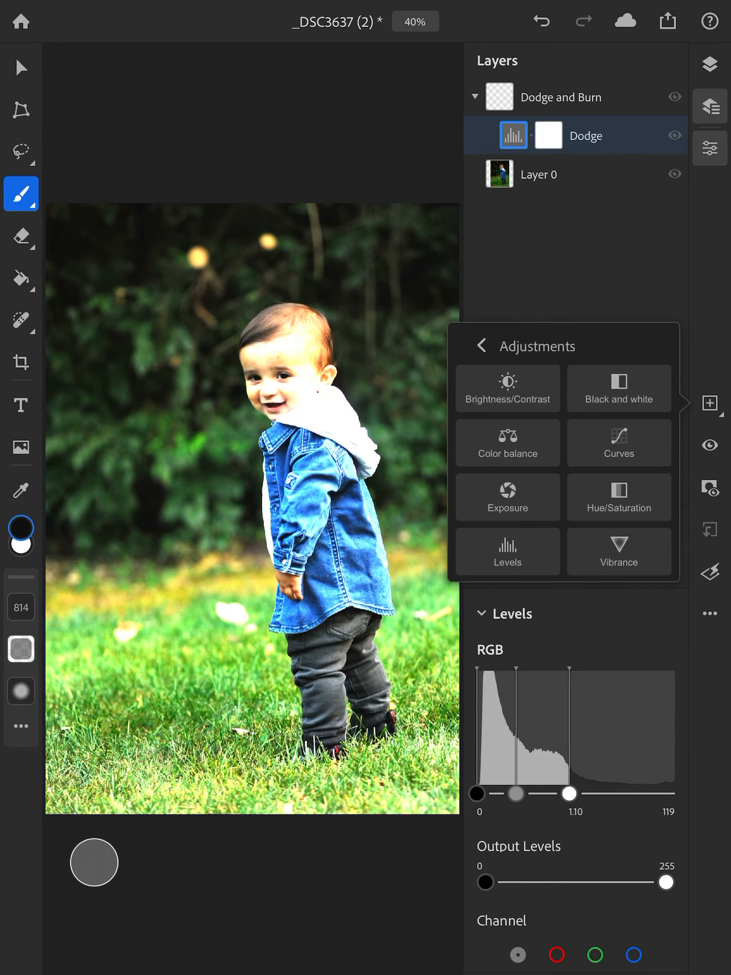
click(508, 550)
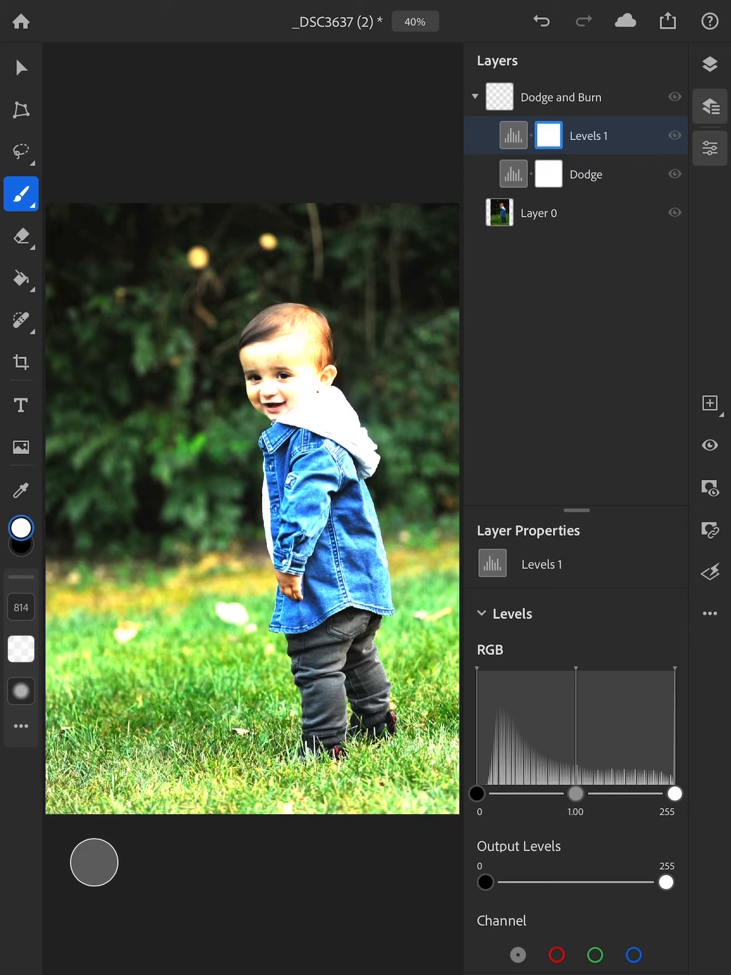
drag(478, 793, 552, 793)
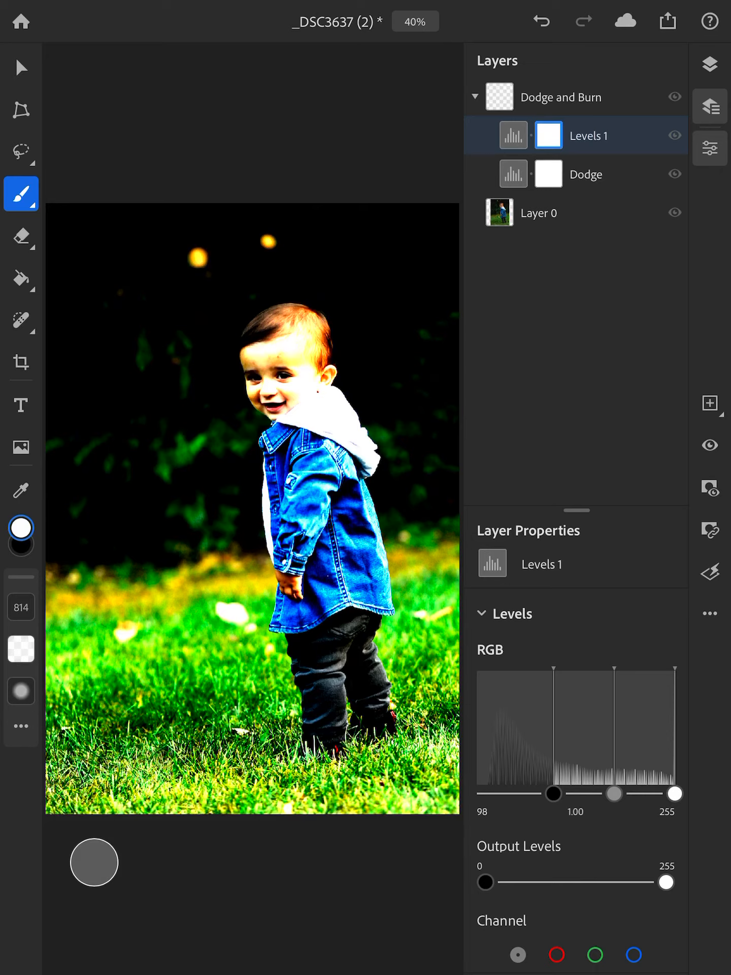
click(513, 135)
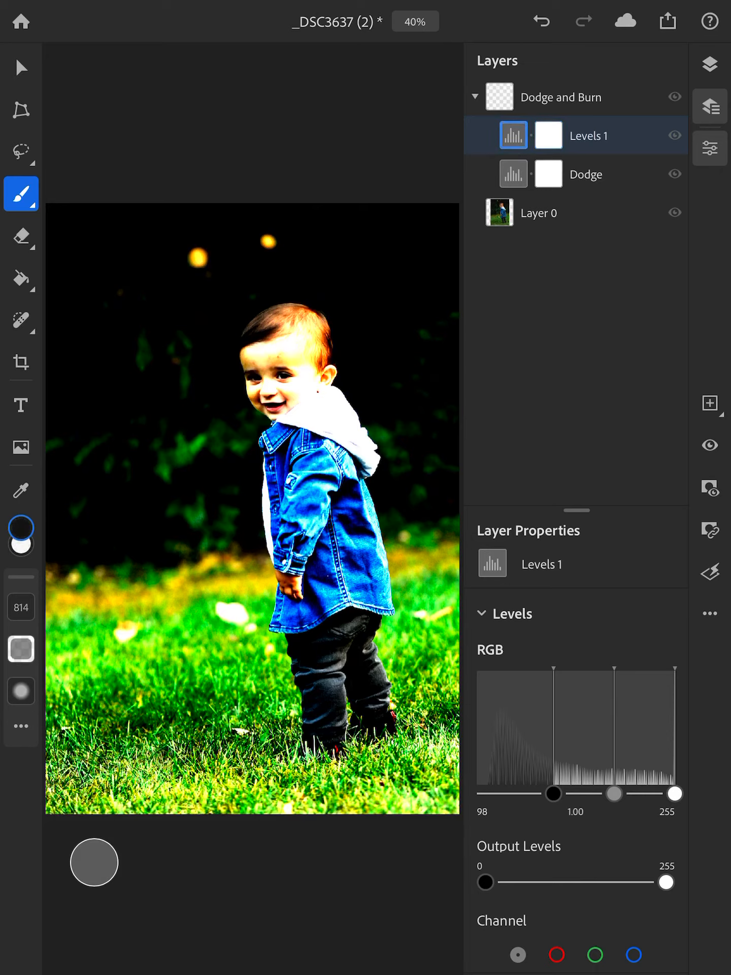
- Rename the darkening Levels layer to 'Burn'
double_click(588, 135)
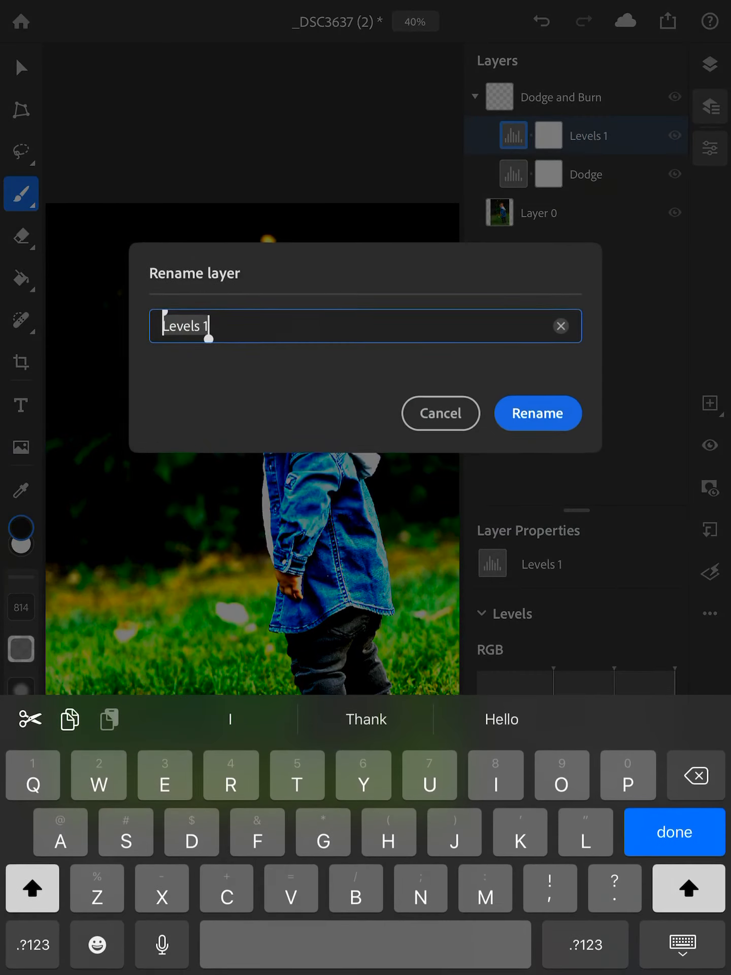
click(560, 325)
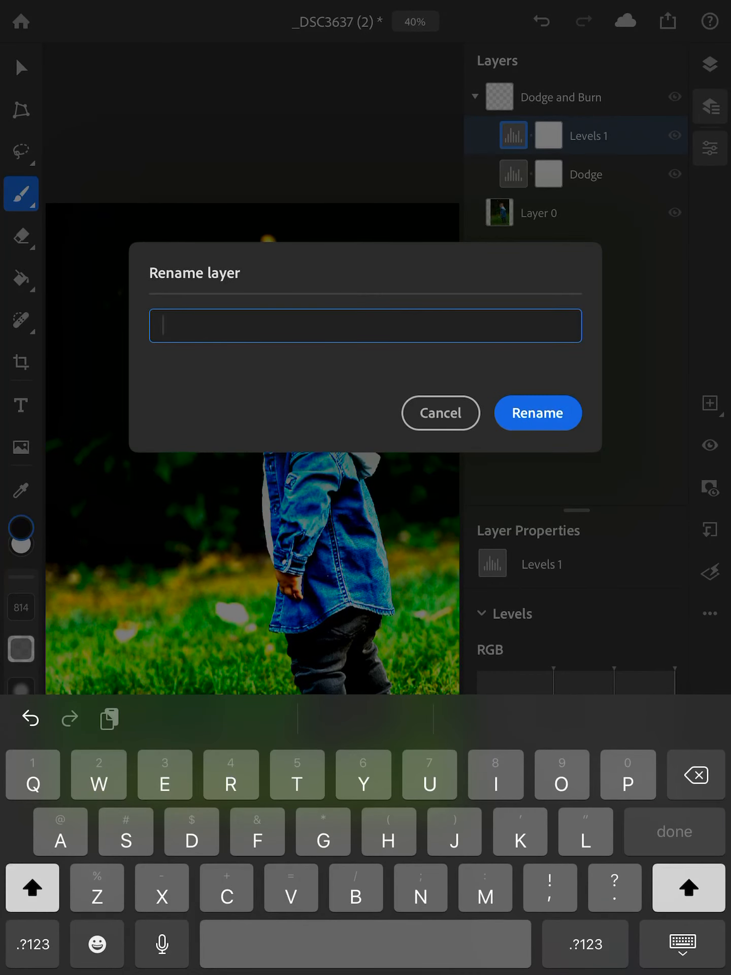
text(Bu)
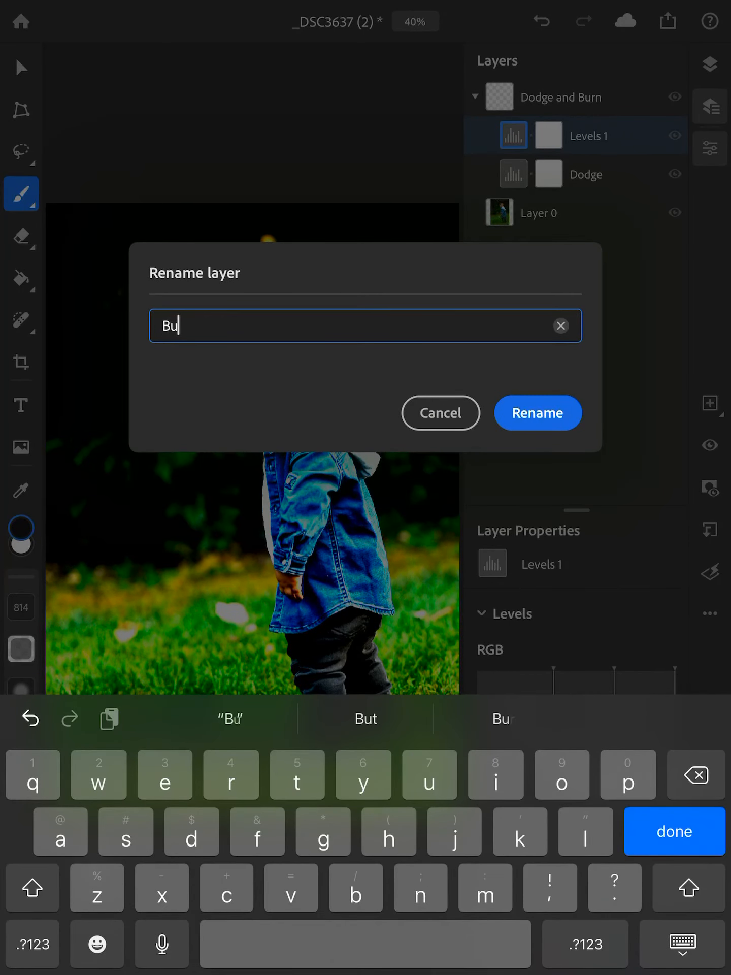
text(rn)
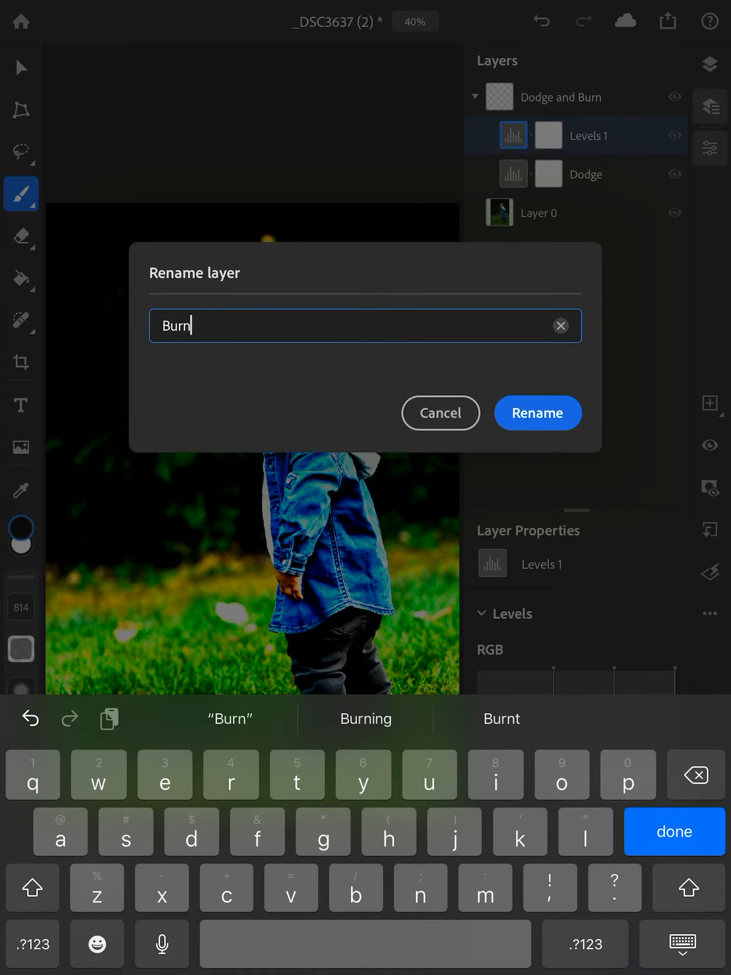
click(537, 412)
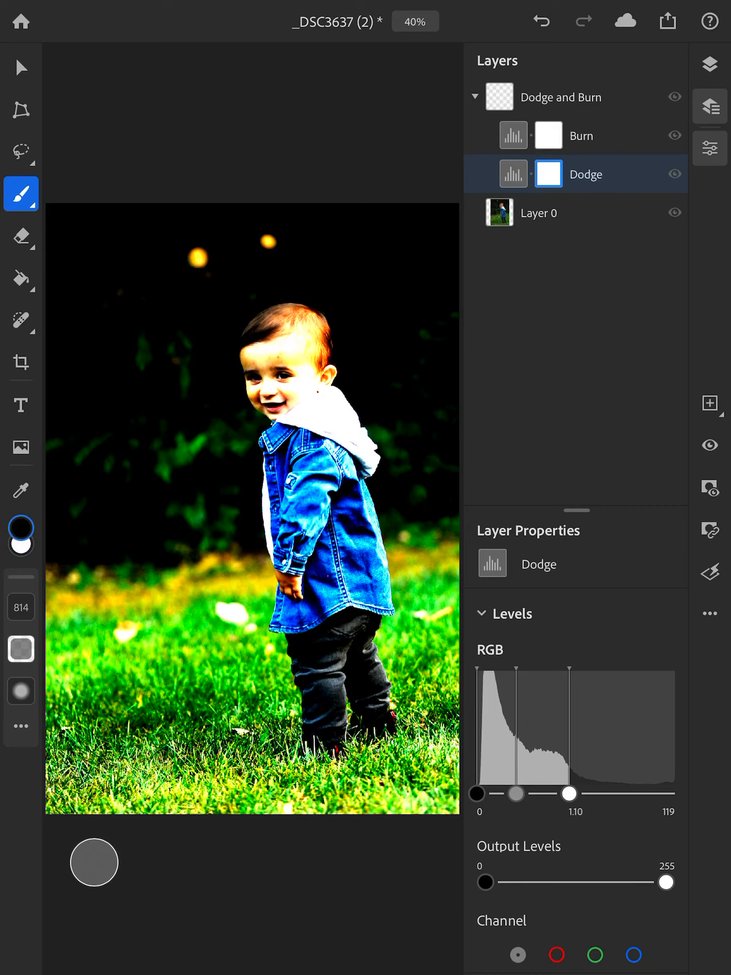
- Fill the Dodge and Burn layer masks with solid black using the Paint Bucket
click(20, 278)
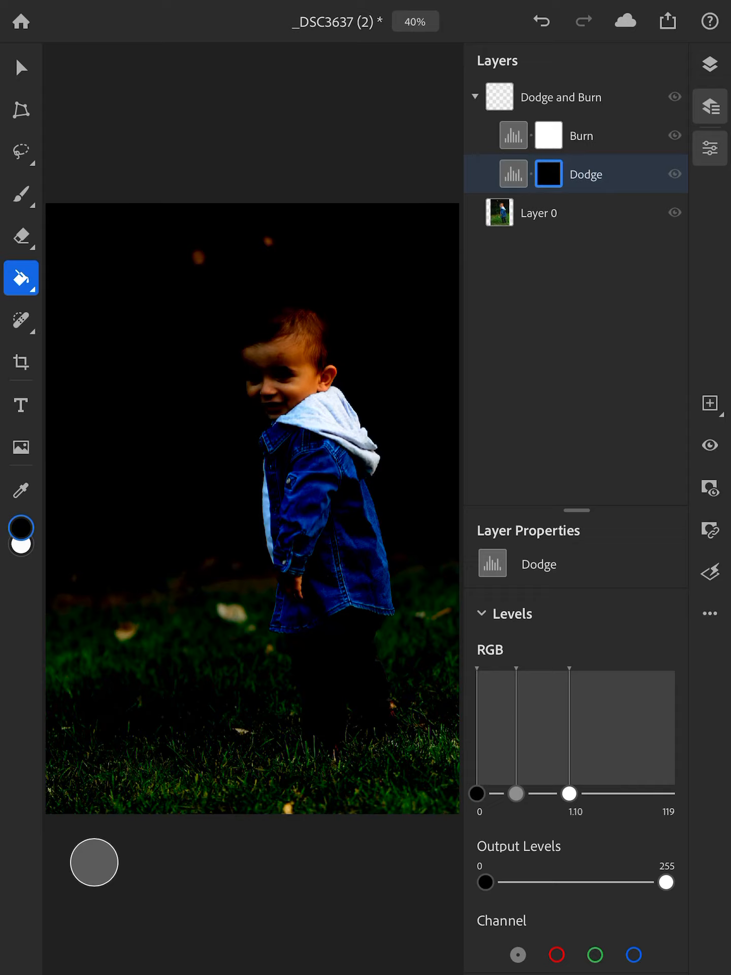
click(580, 135)
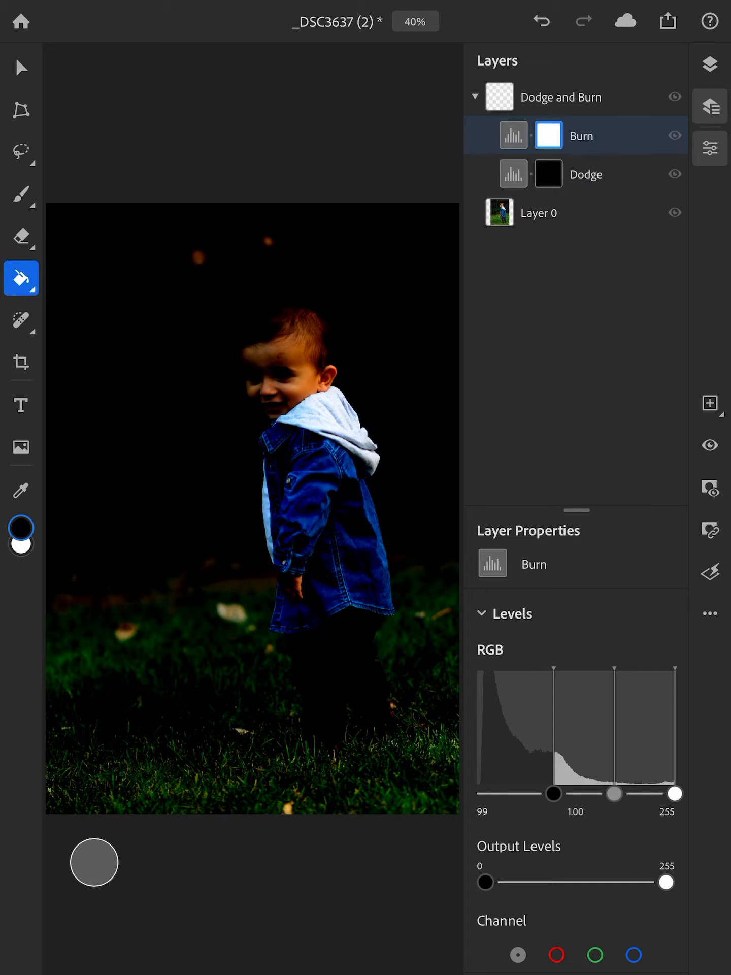
click(22, 529)
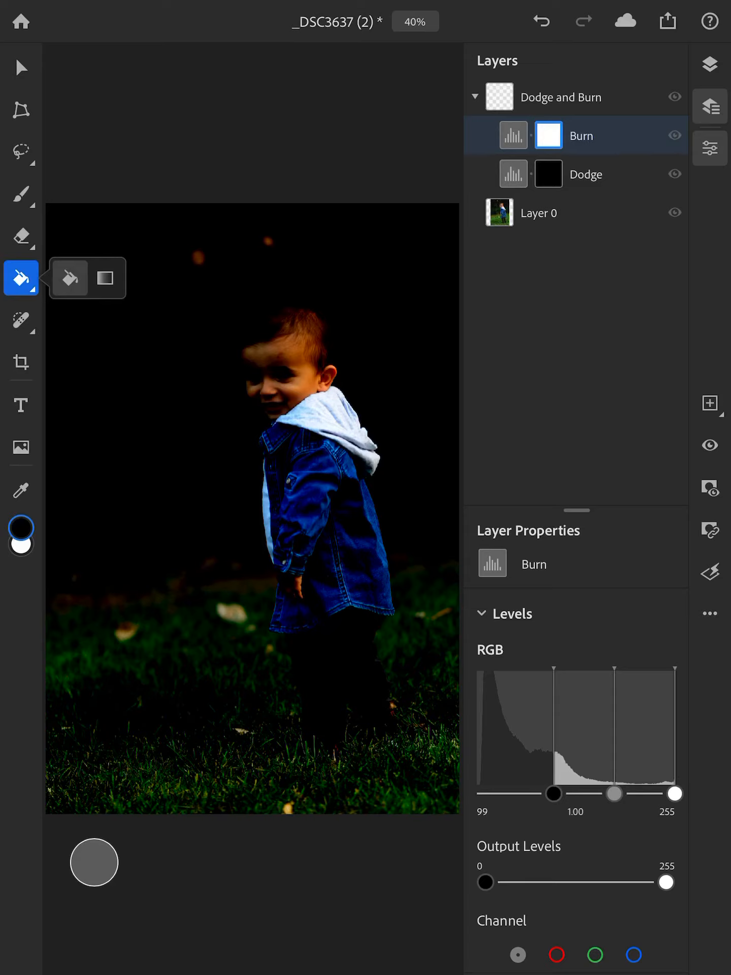
click(547, 135)
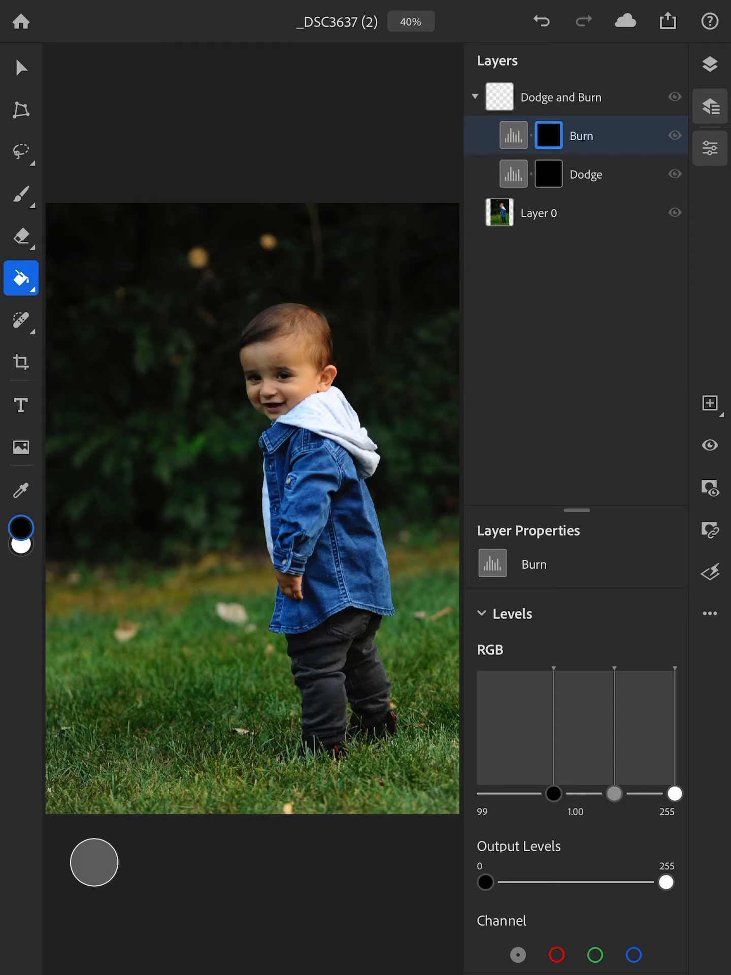
- Brush white into the Dodge mask over the toddler's face, hood and jacket highlights
click(20, 192)
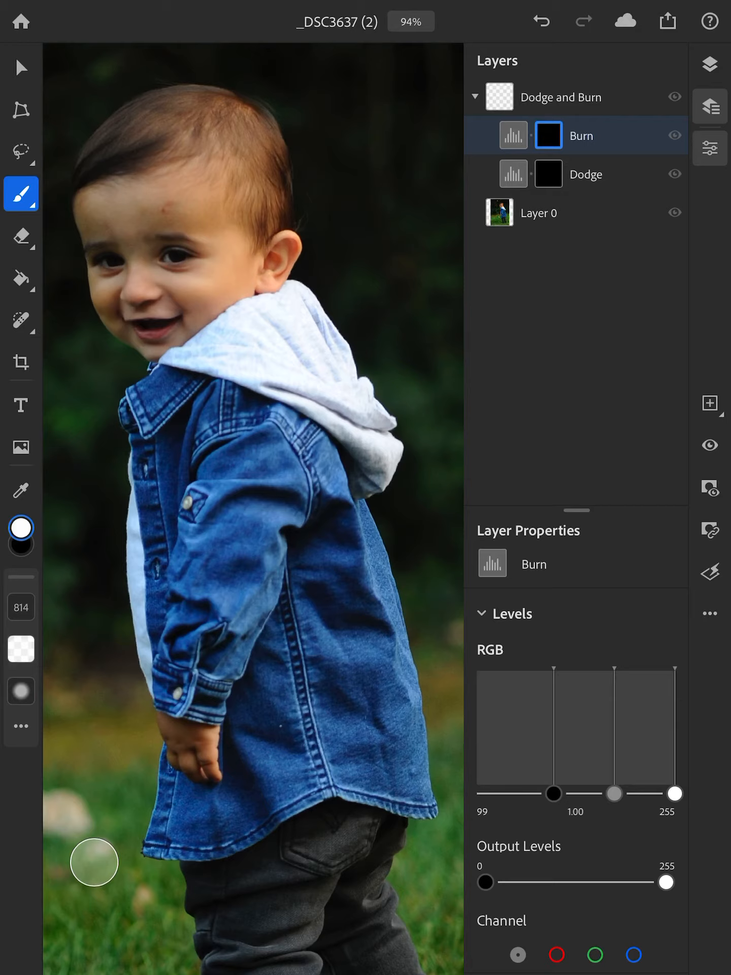
click(585, 174)
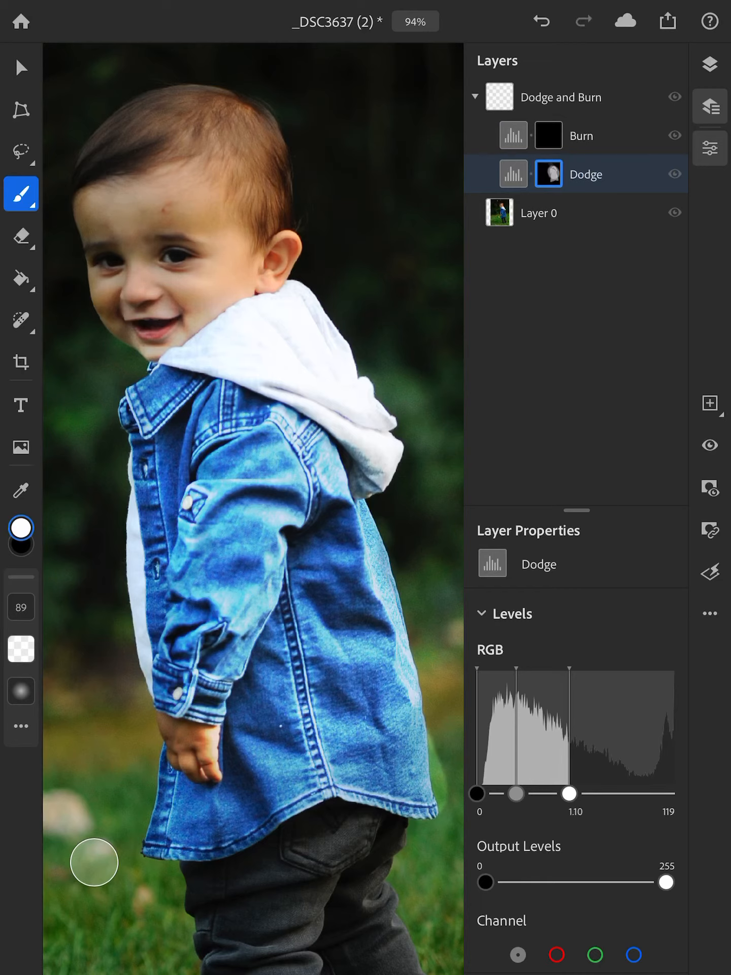
- Brush white into the Burn mask at hardness 5 over the shadows around the toddler
click(581, 135)
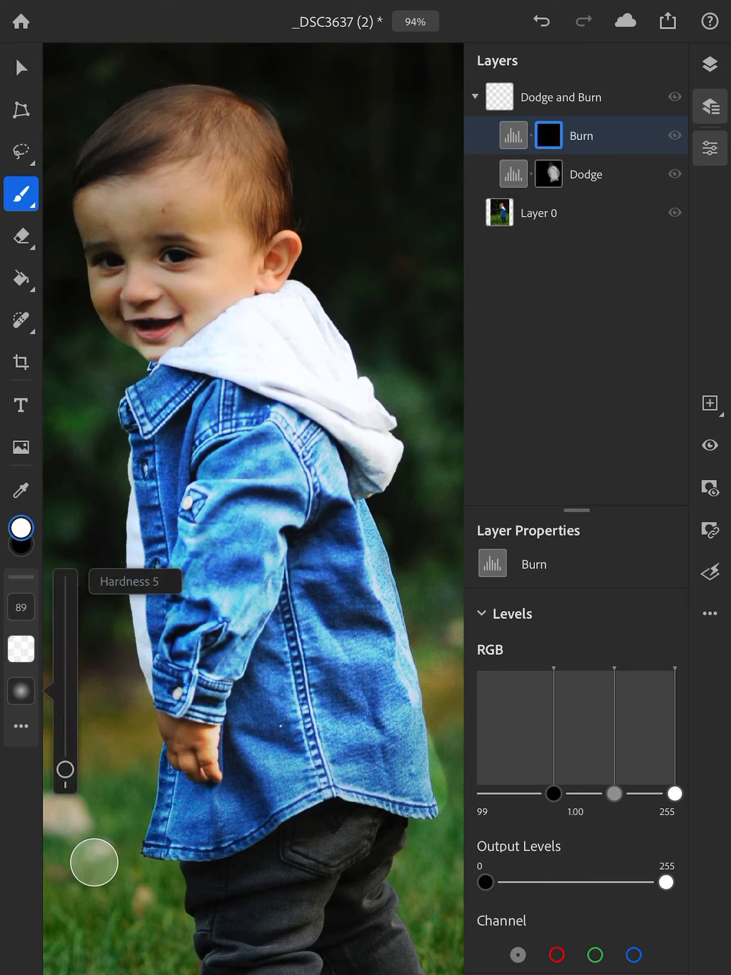
drag(63, 771, 63, 702)
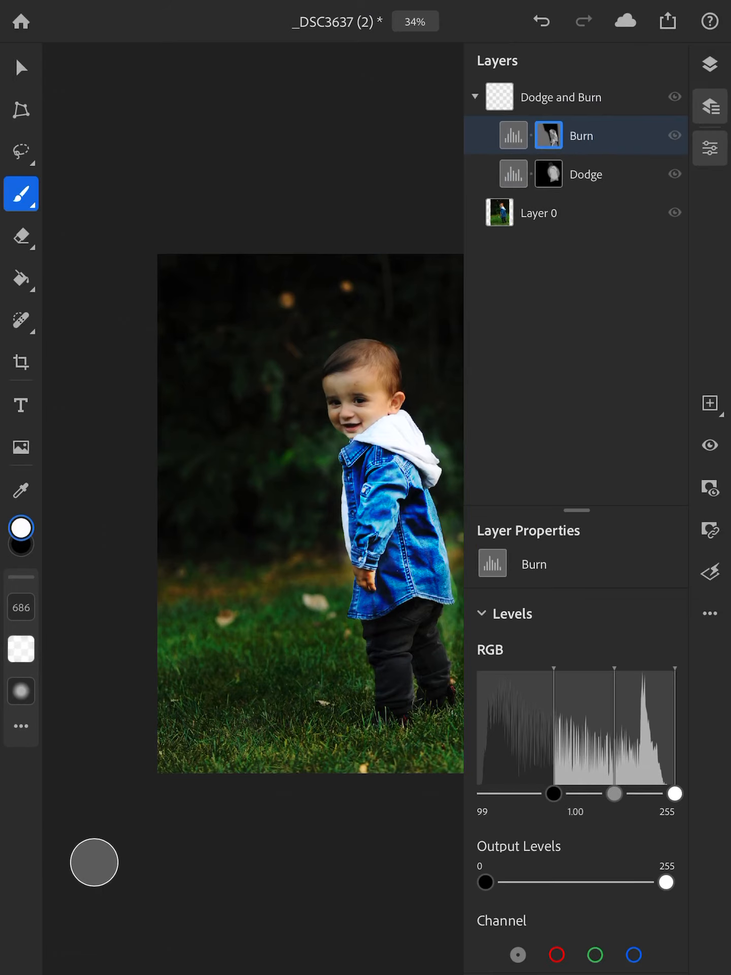
scroll(down, 3)
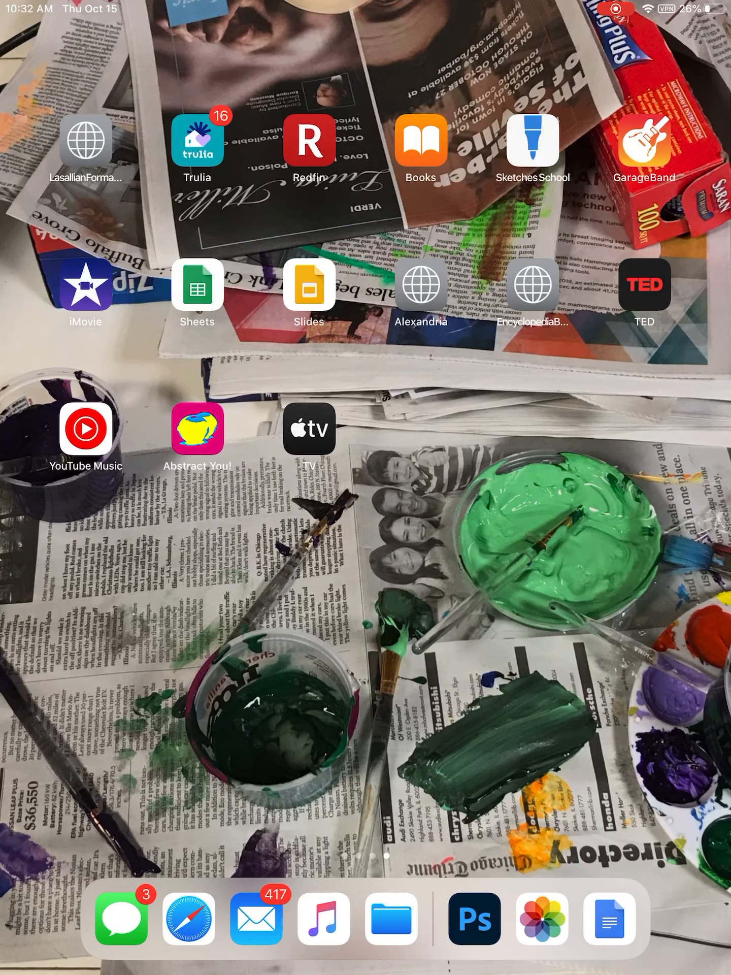
- Swipe the Home Screen forward to the page with Pinterest, YouTube and Drive
scroll(left, 3)
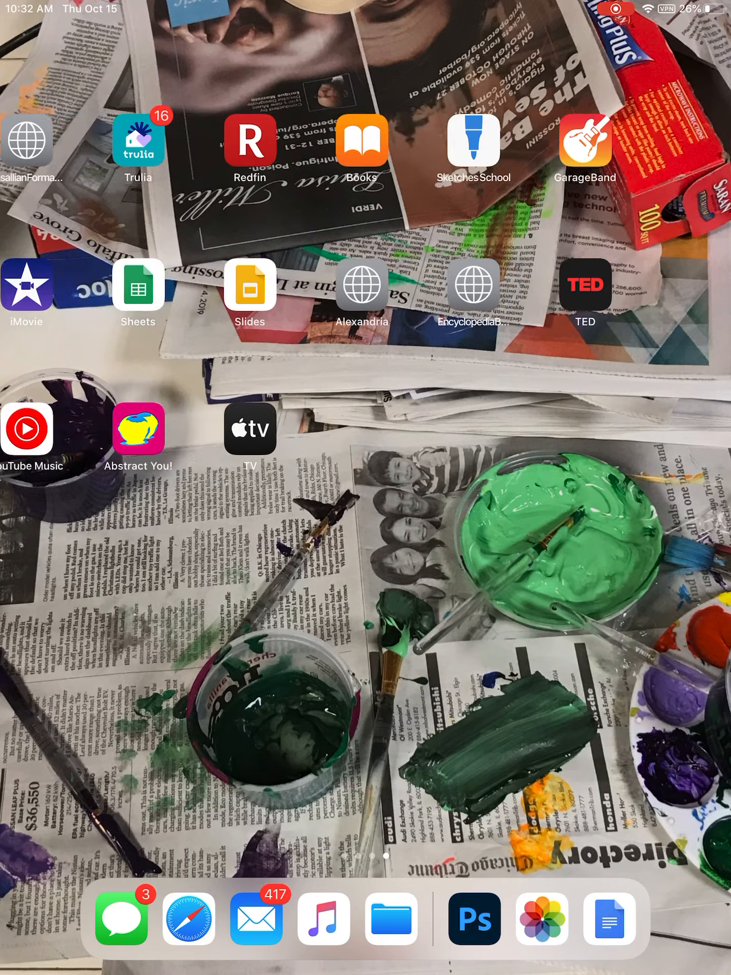
scroll(left, 3)
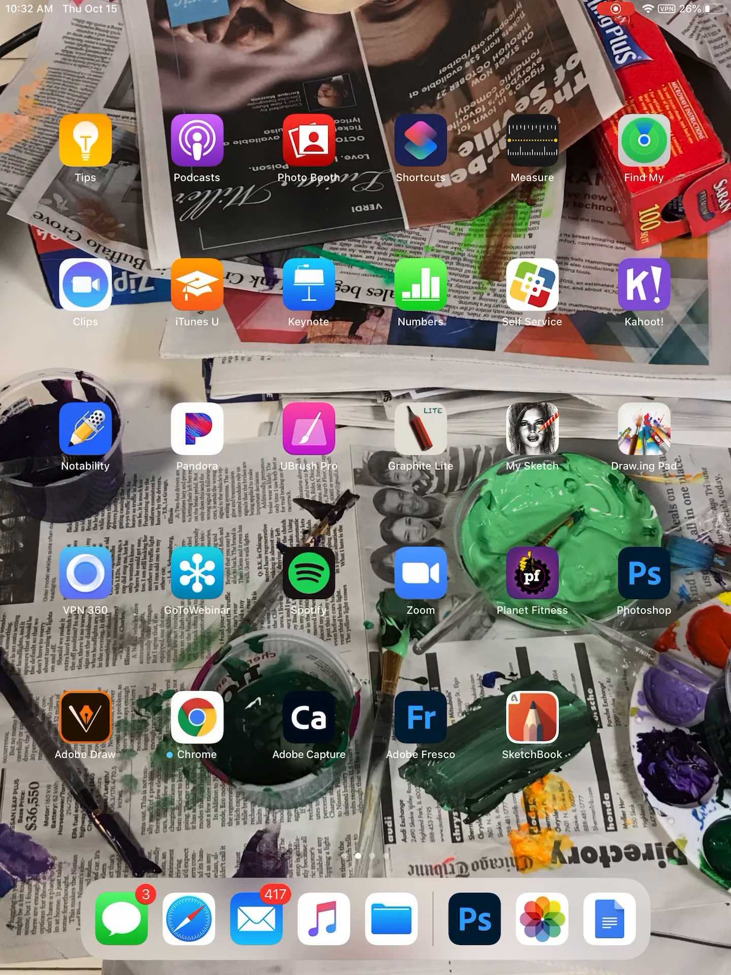
scroll(left, 3)
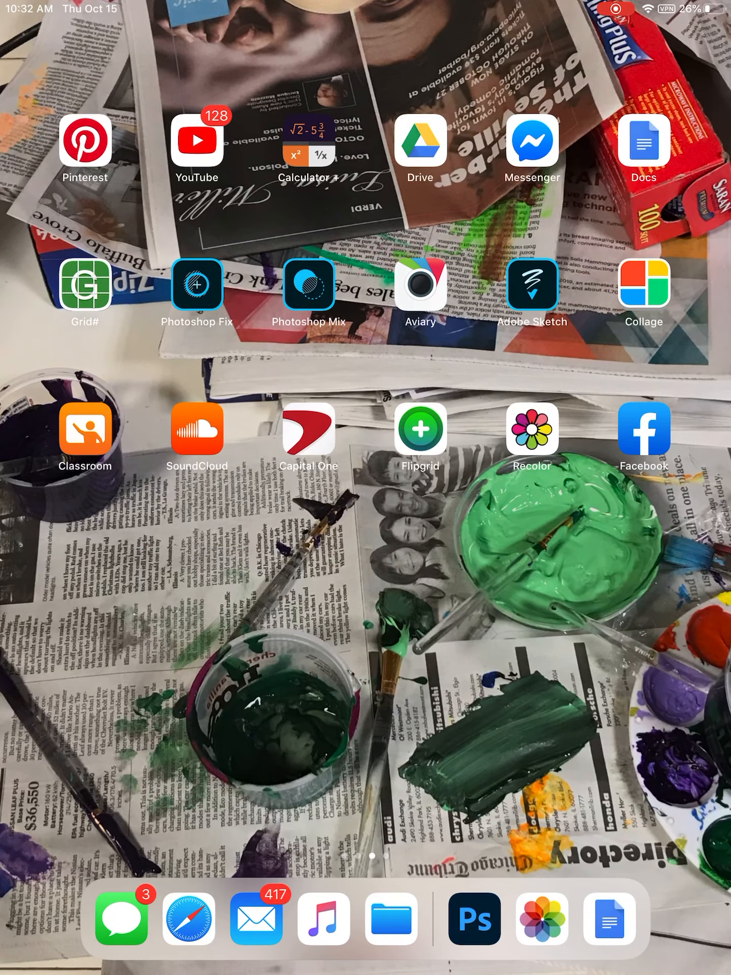